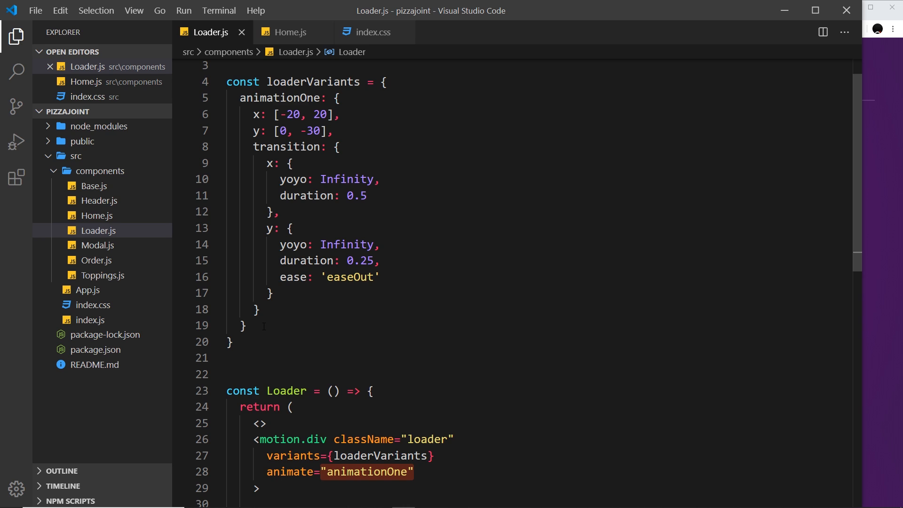
# Start a second variant after animationOne with y: [0, -40] and x: 0
pyautogui.click(244, 325)
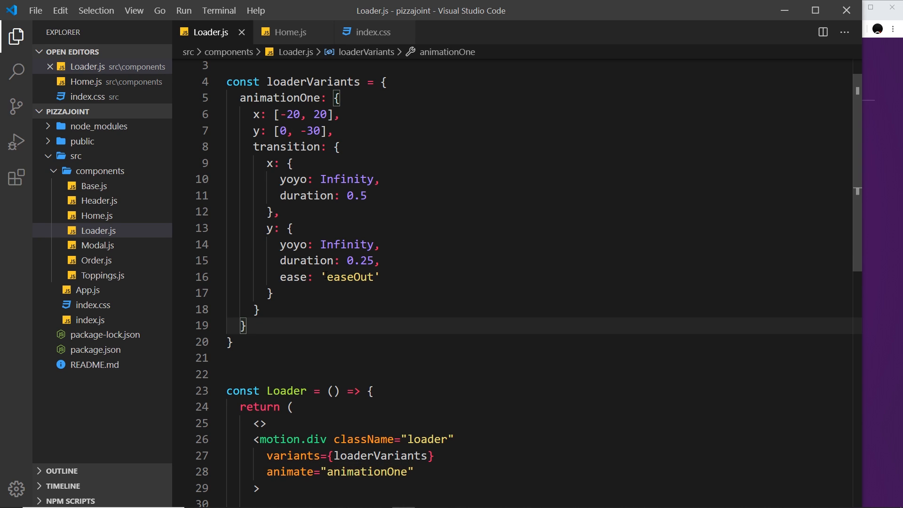
pyautogui.write('anmationTwo: {')
pyautogui.write('y:')
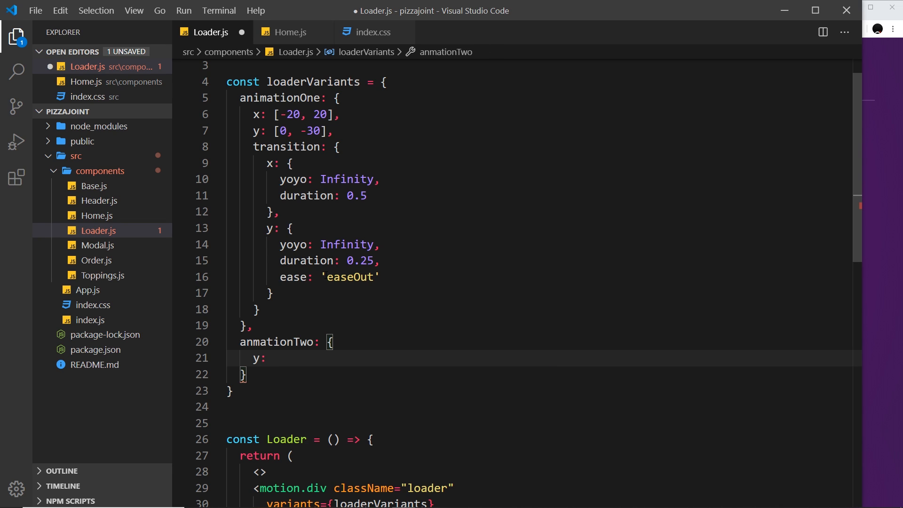
pyautogui.write('[0,]')
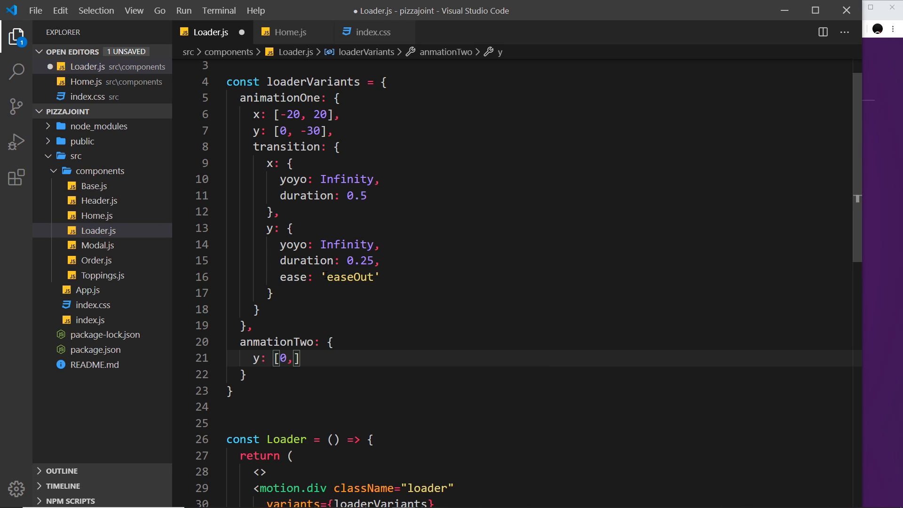
pyautogui.write('-40')
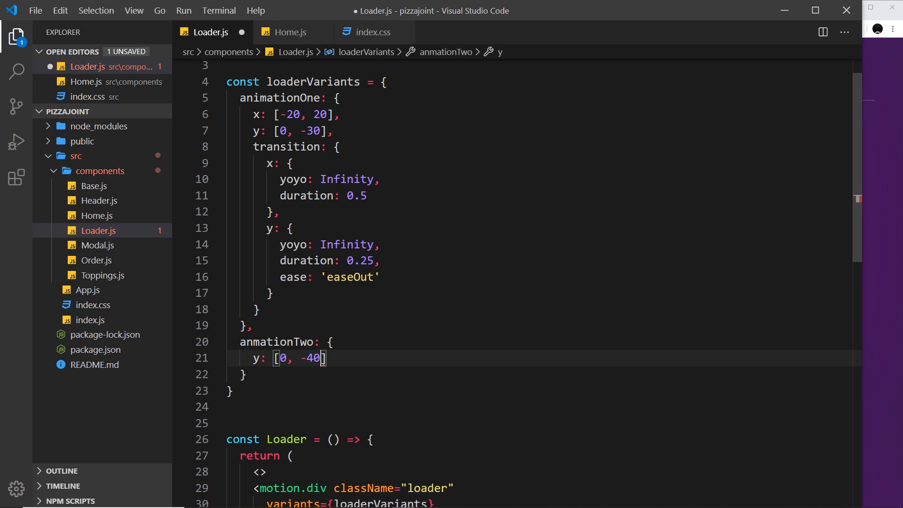
pyautogui.press('Enter')
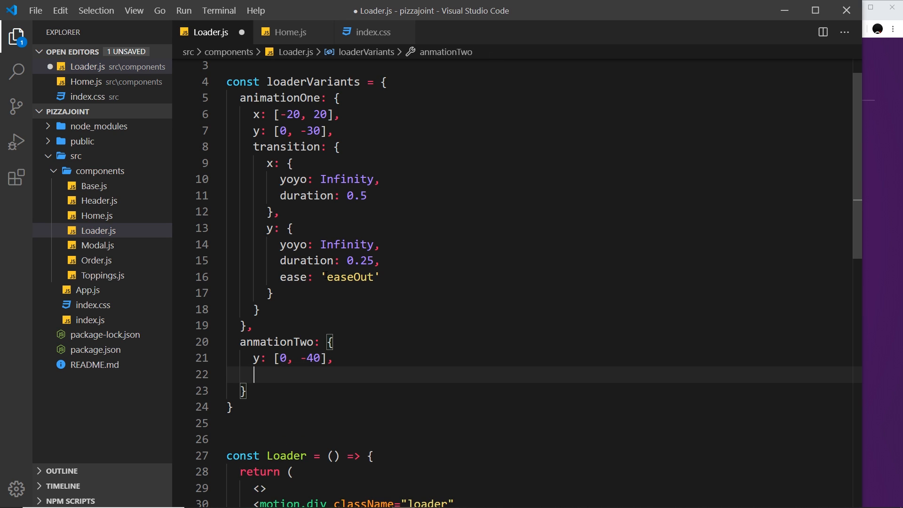
pyautogui.write('x:')
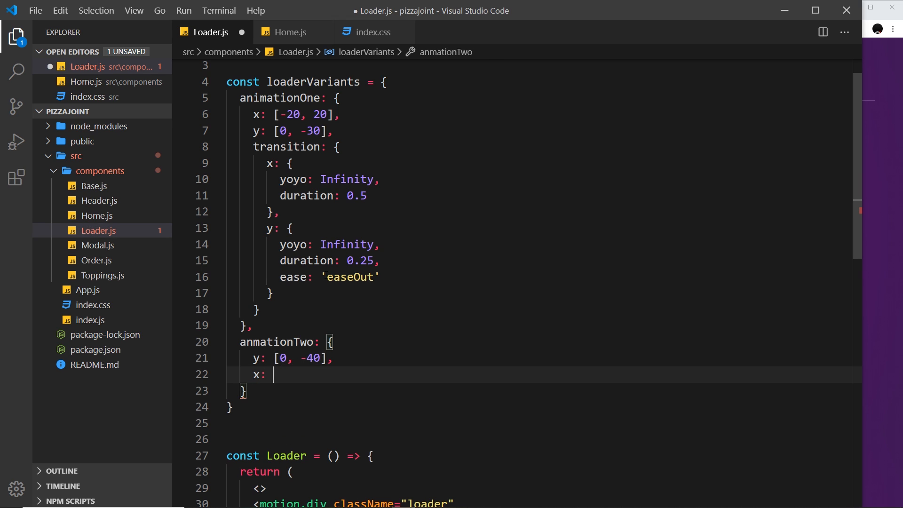
pyautogui.write('0,')
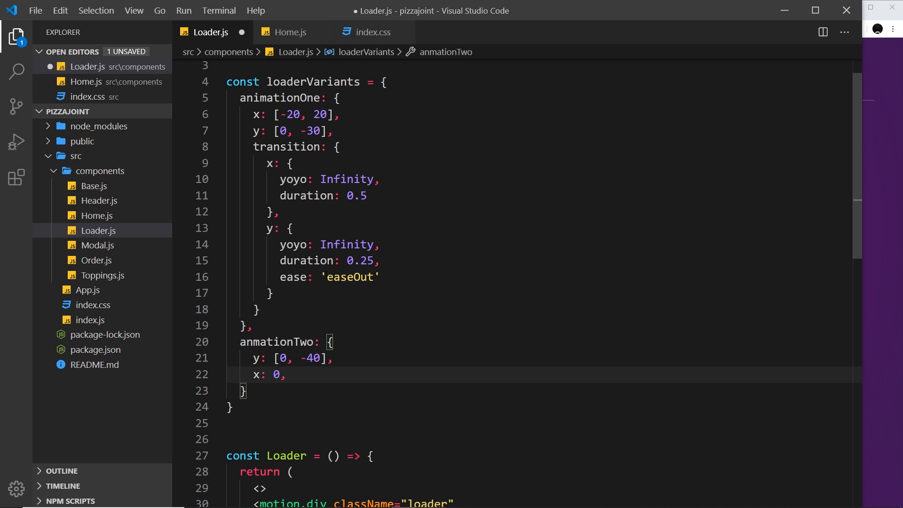
# Give its y transition yoyo Infinity, duration 0.25 and ease 'easeOut'
pyautogui.write('transitio')
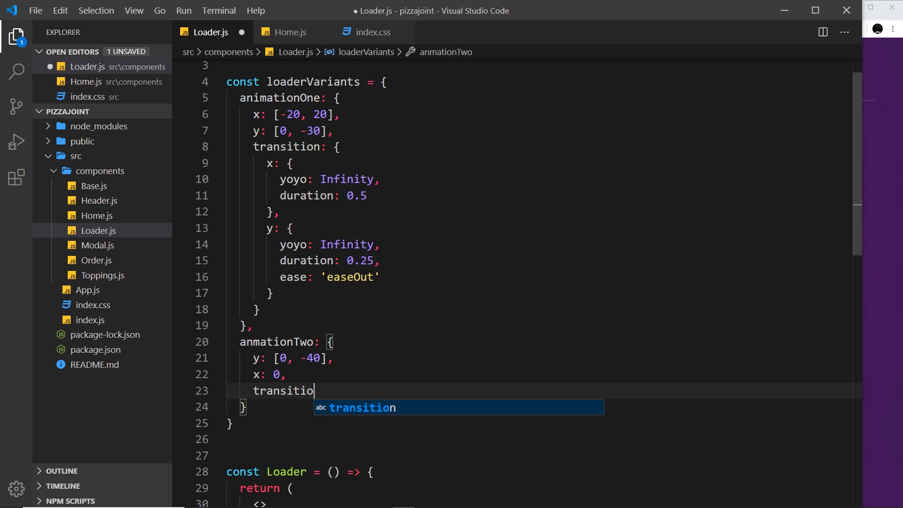
pyautogui.press('Tab')
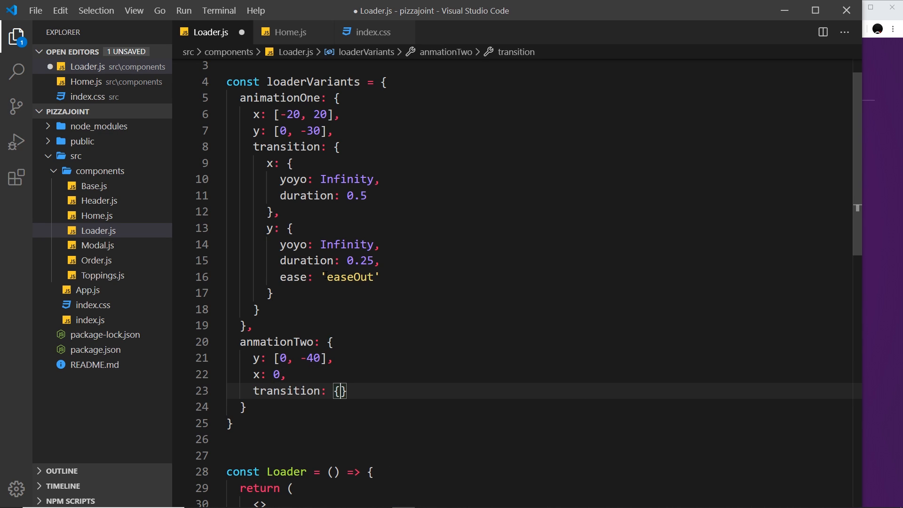
pyautogui.write('y: {')
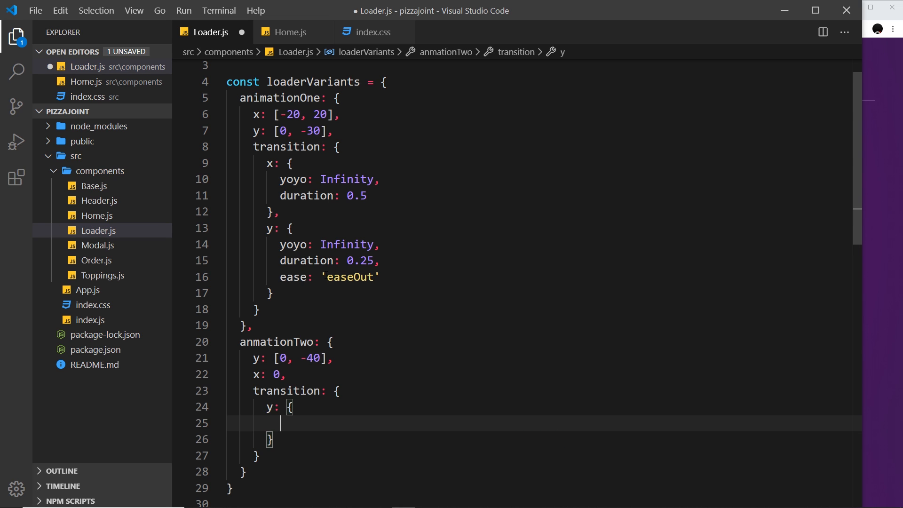
pyautogui.write('yoyo:')
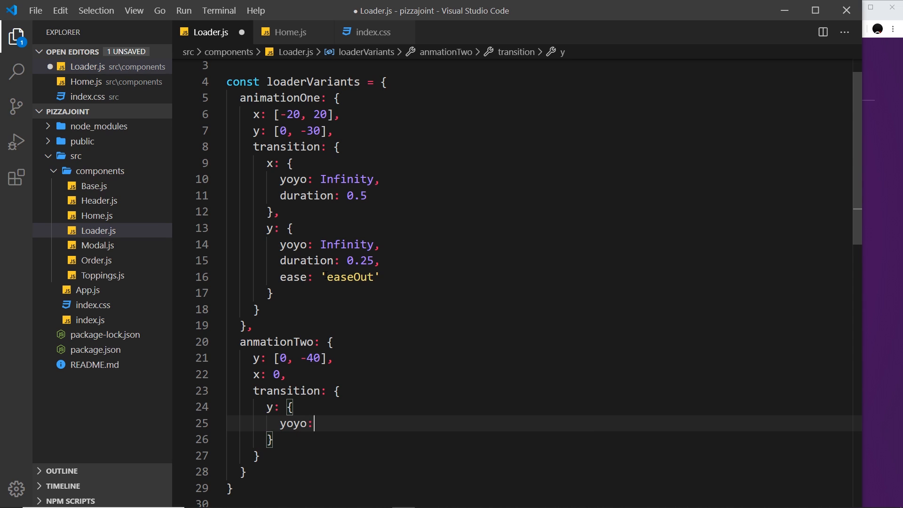
pyautogui.write('Infinity')
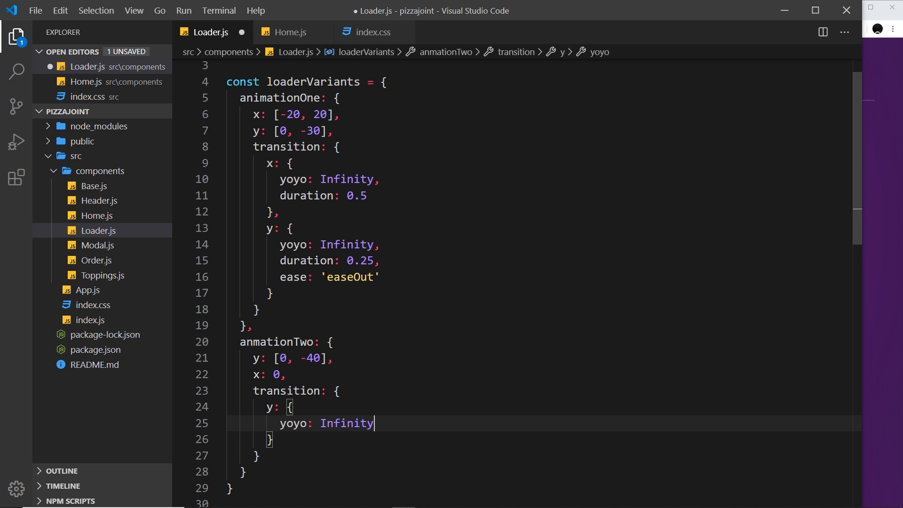
pyautogui.write('duration:')
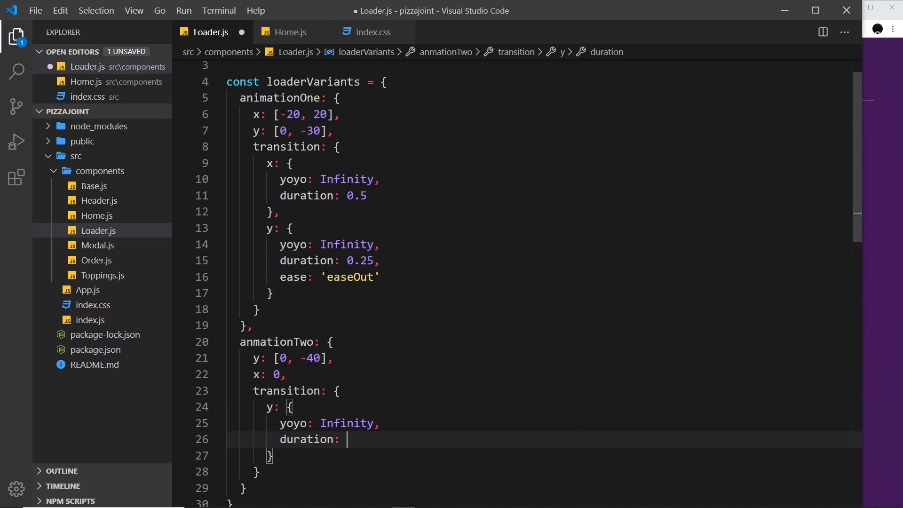
pyautogui.write('0.25,')
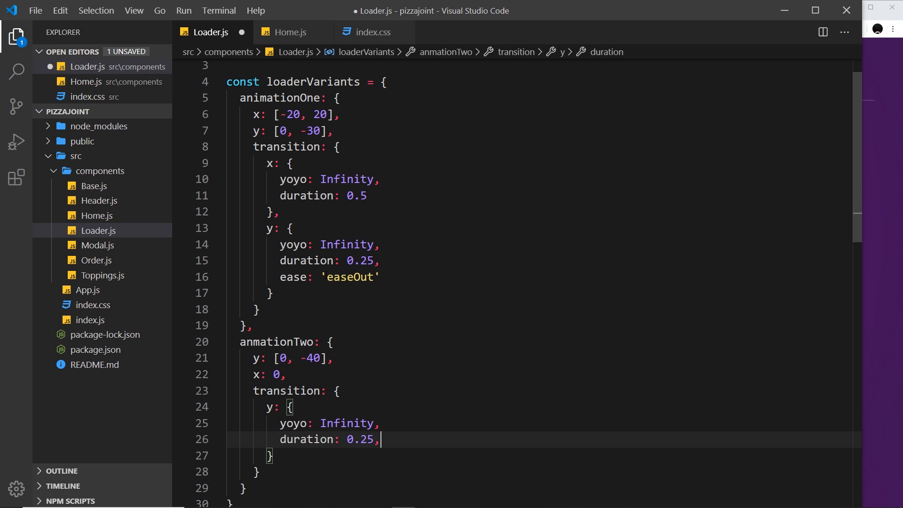
pyautogui.write("ease: 'ease")
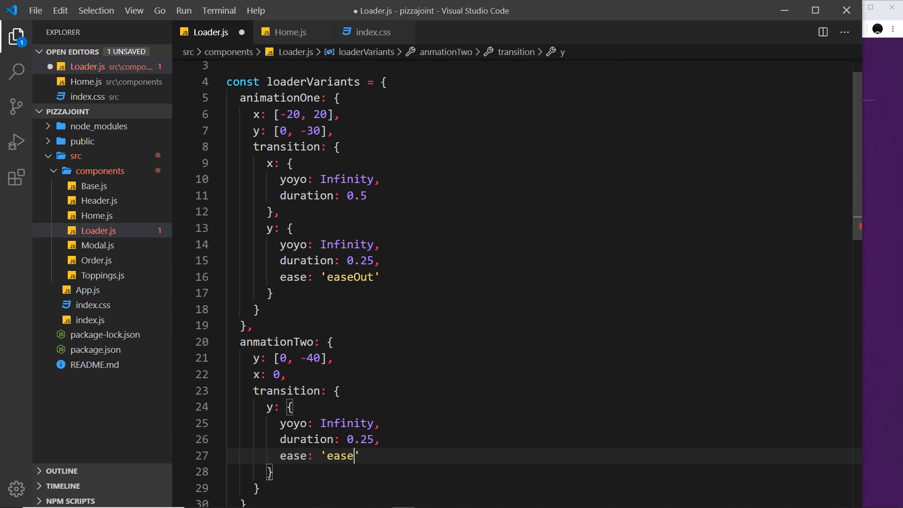
pyautogui.write('Out')
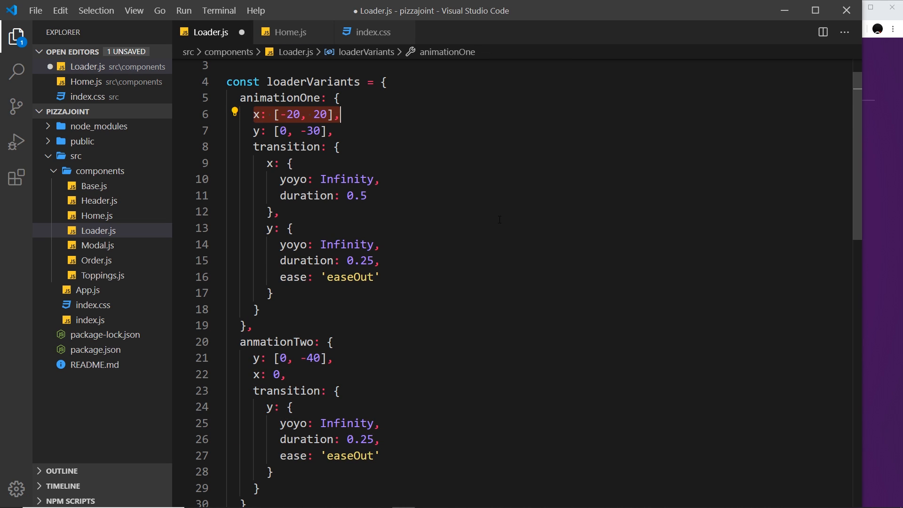
# Add useCycle to the framer-motion import at the top of Loader.js
pyautogui.scroll(-3)
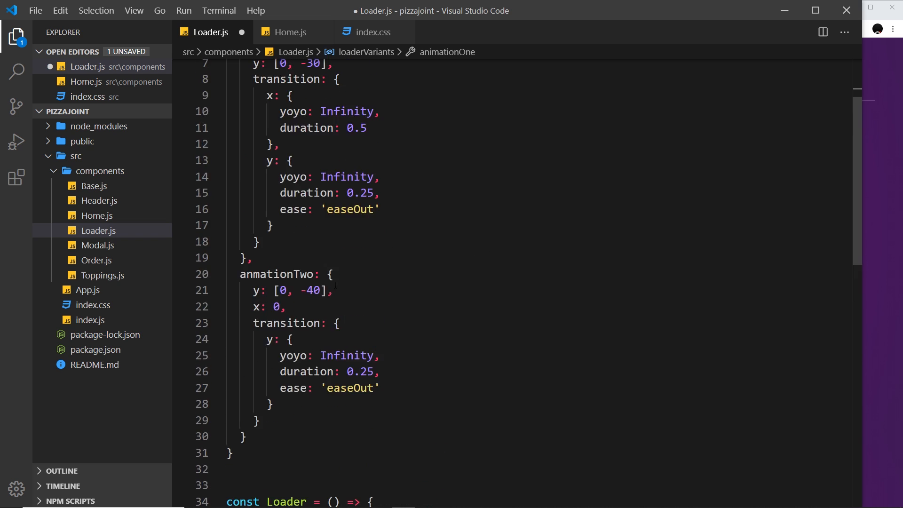
pyautogui.scroll(-3)
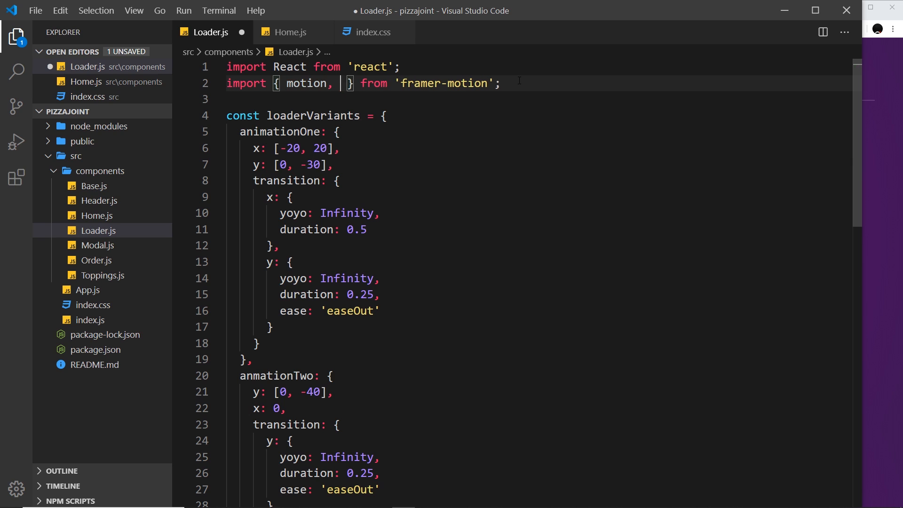
pyautogui.write('useCycle')
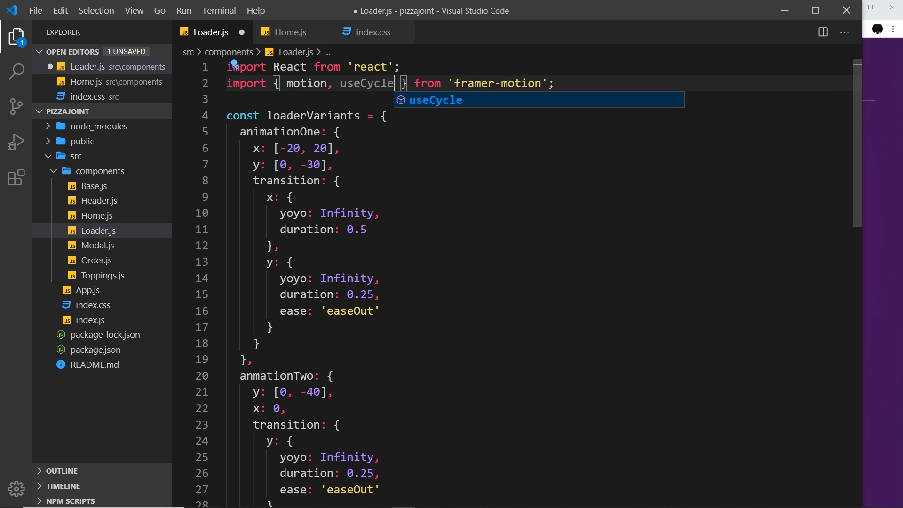
pyautogui.scroll(-3)
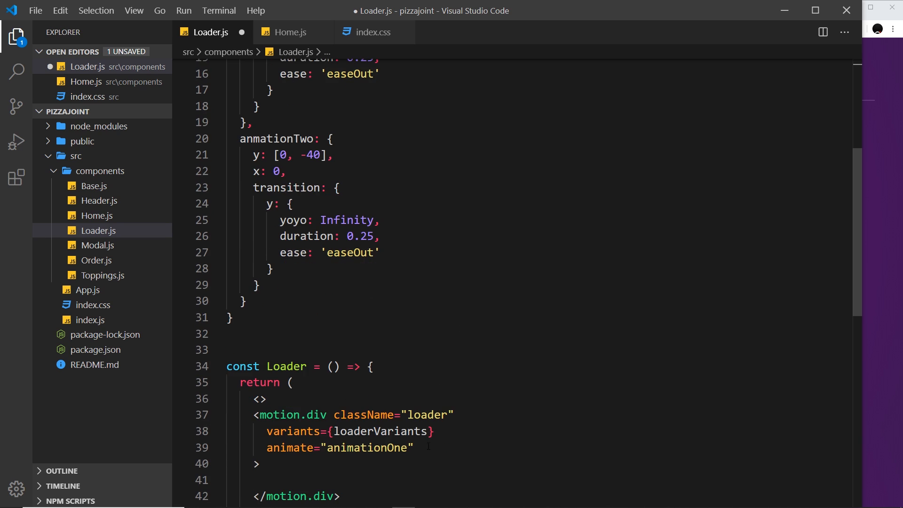
# Declare a destructured const [animation, cycleAnimation] inside the Loader component
pyautogui.doubleClick(368, 448)
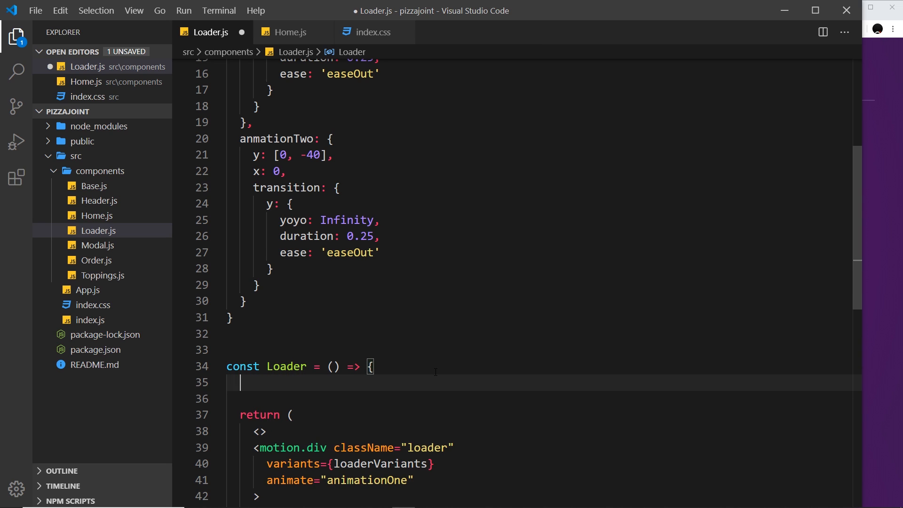
pyautogui.doubleClick(368, 480)
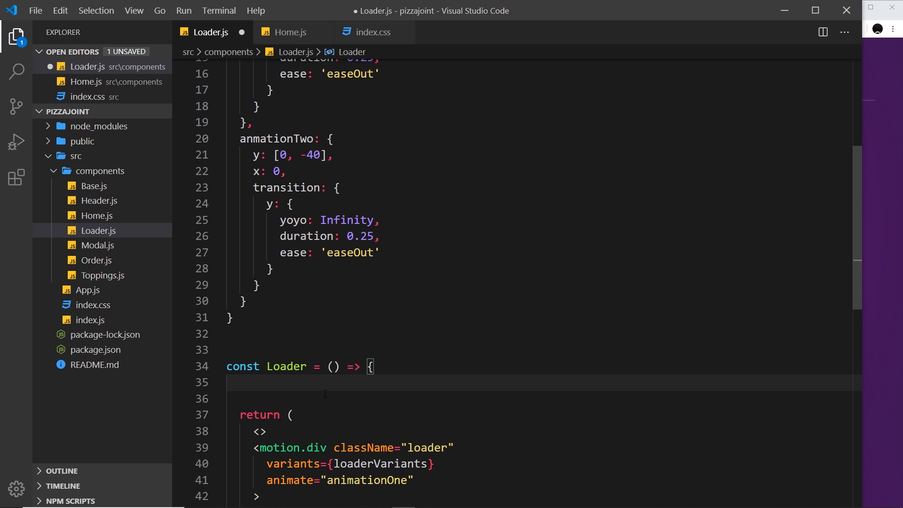
pyautogui.write('const []')
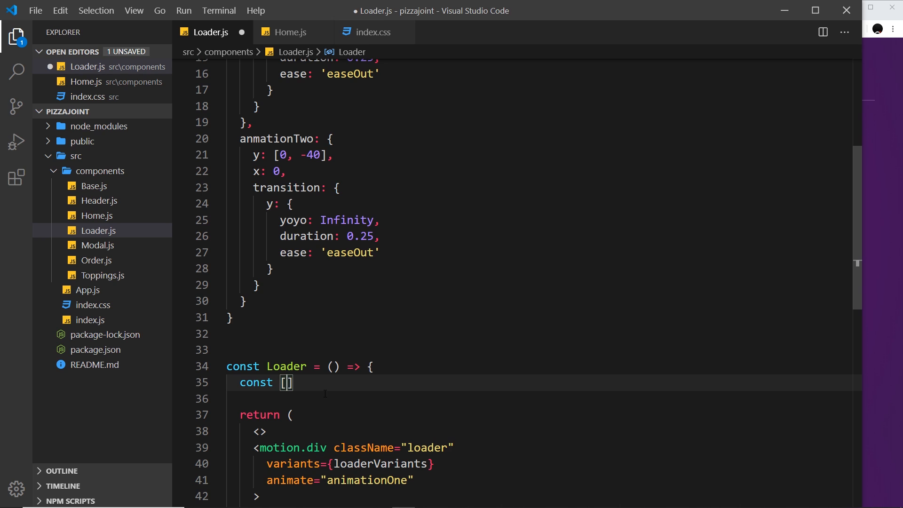
pyautogui.write('animation,')
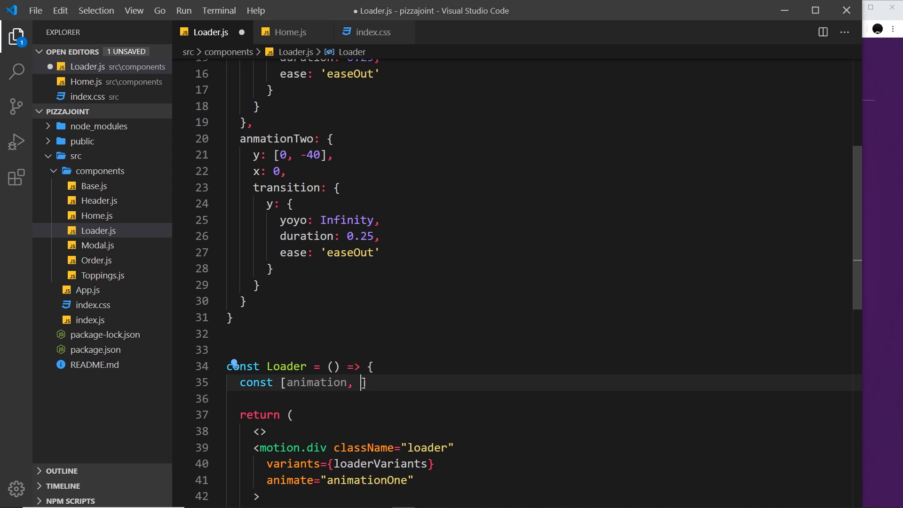
pyautogui.write('cycleA')
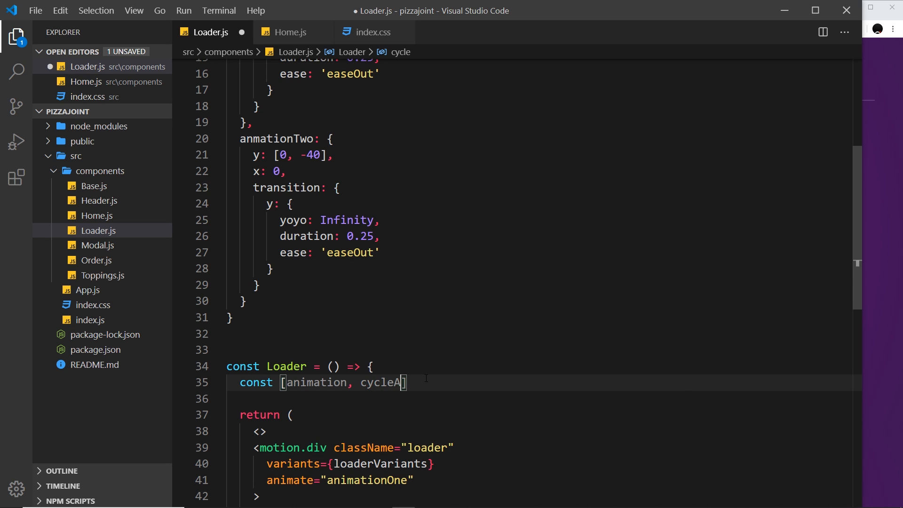
pyautogui.write('nimation')
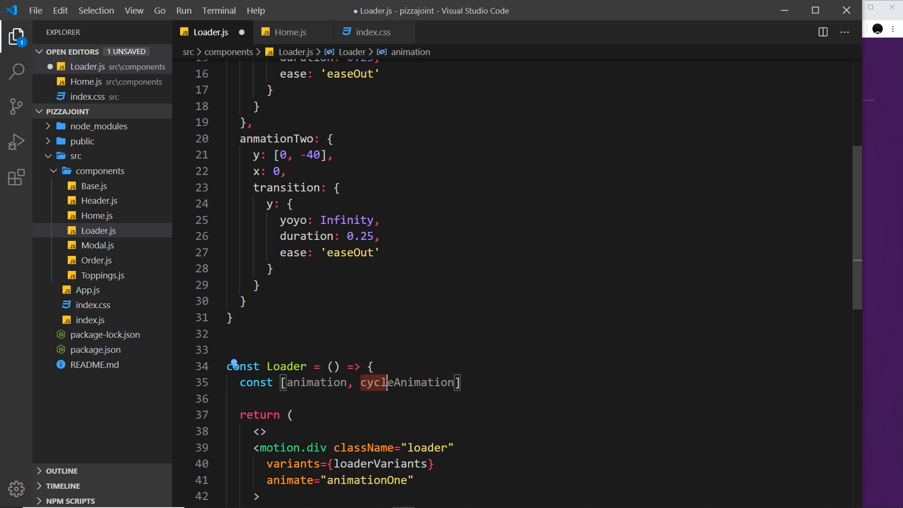
pyautogui.doubleClick(424, 383)
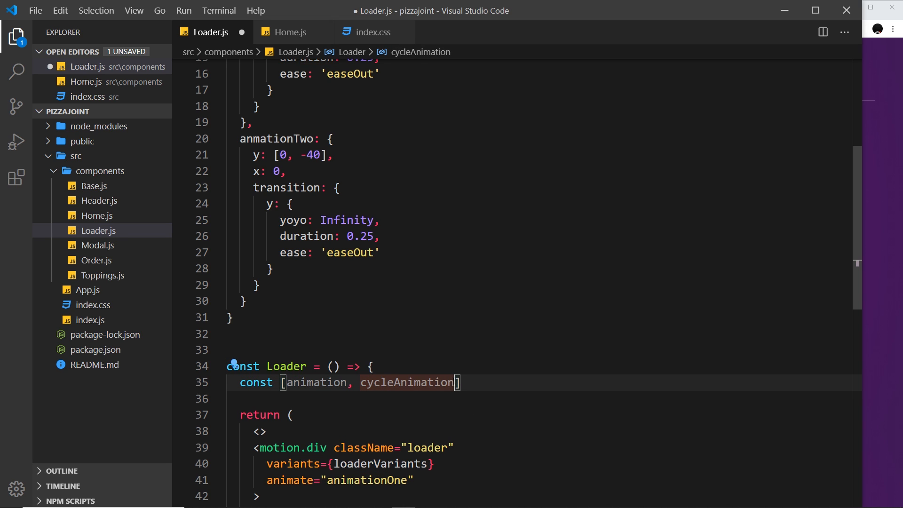
pyautogui.moveTo(410, 383)
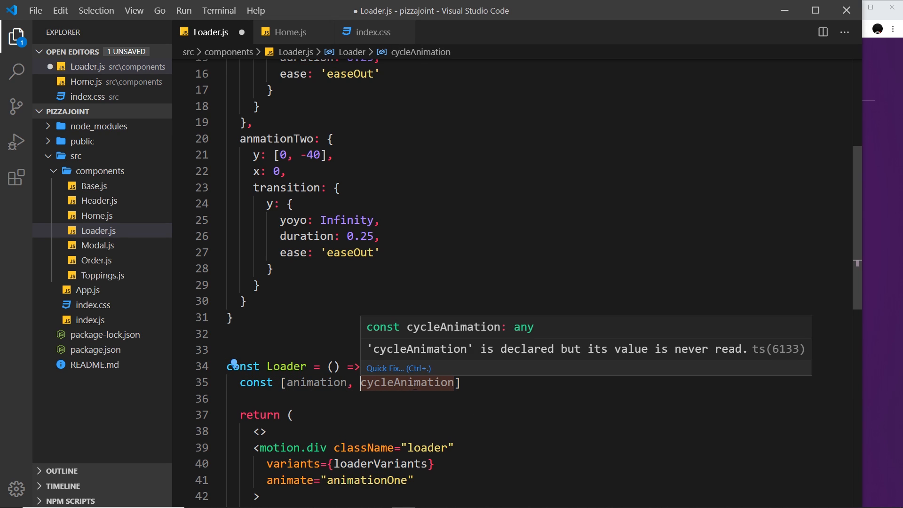
pyautogui.moveTo(408, 383)
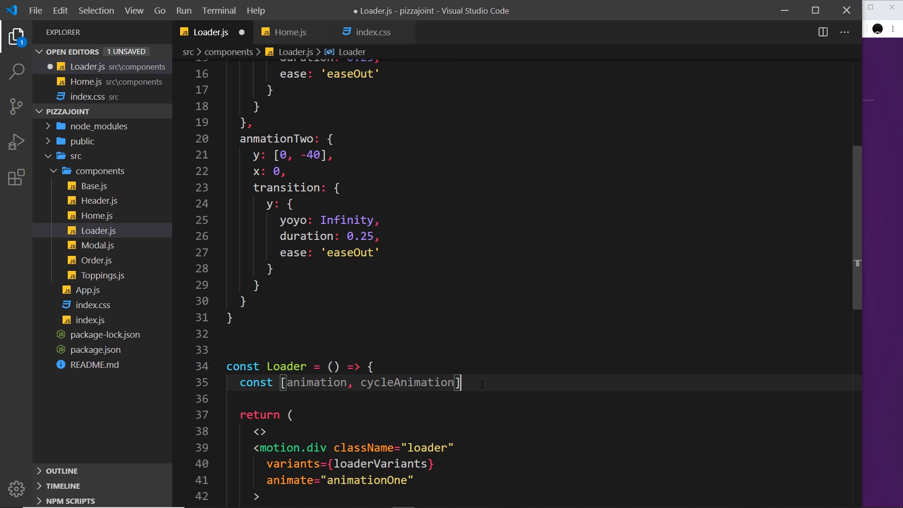
# Assign it from useCycle("animationeOne", "animationTwo"), removing a stray trailing comma
pyautogui.write('=')
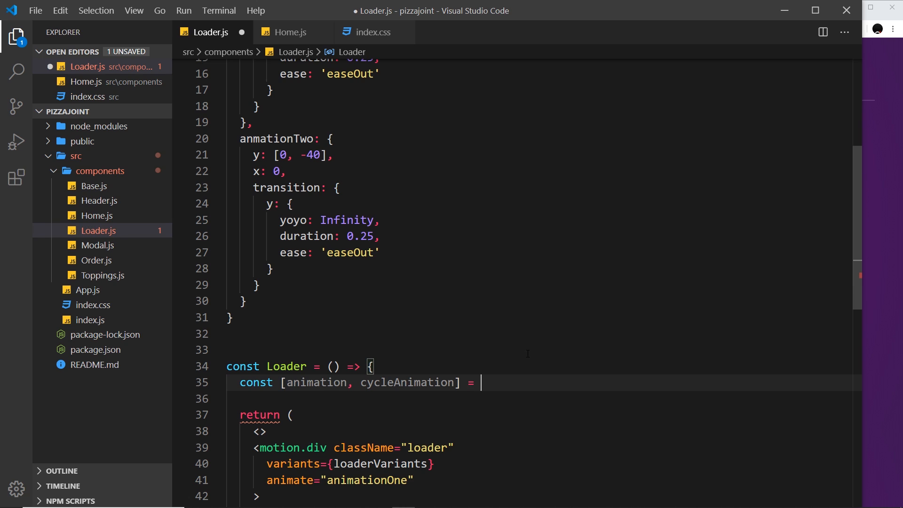
pyautogui.write('useCycle')
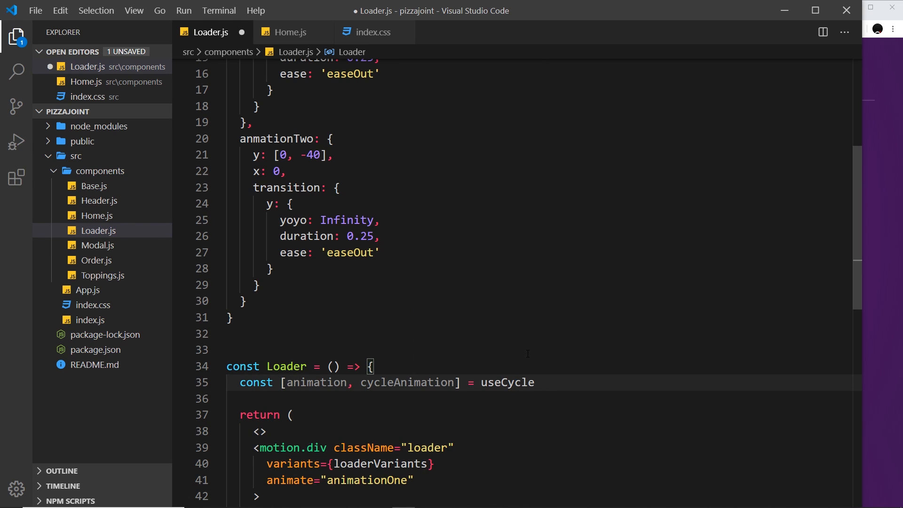
pyautogui.write('()')
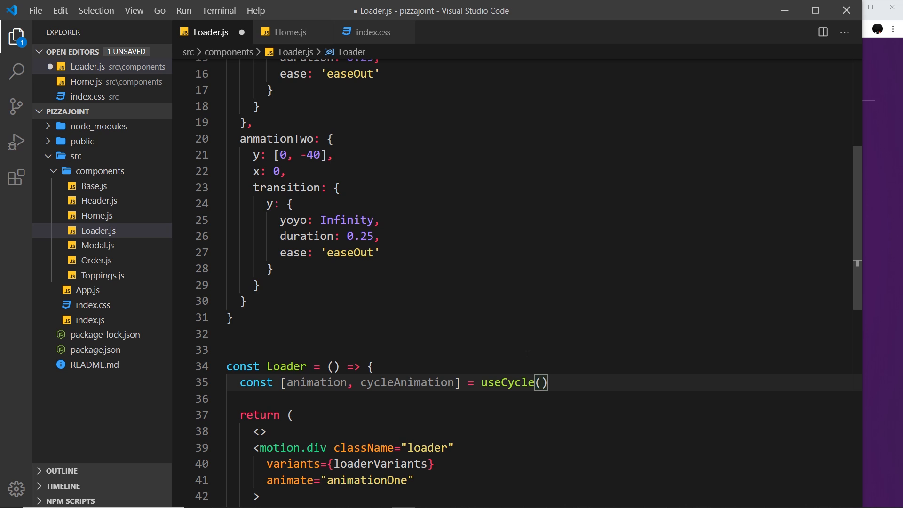
pyautogui.write('""')
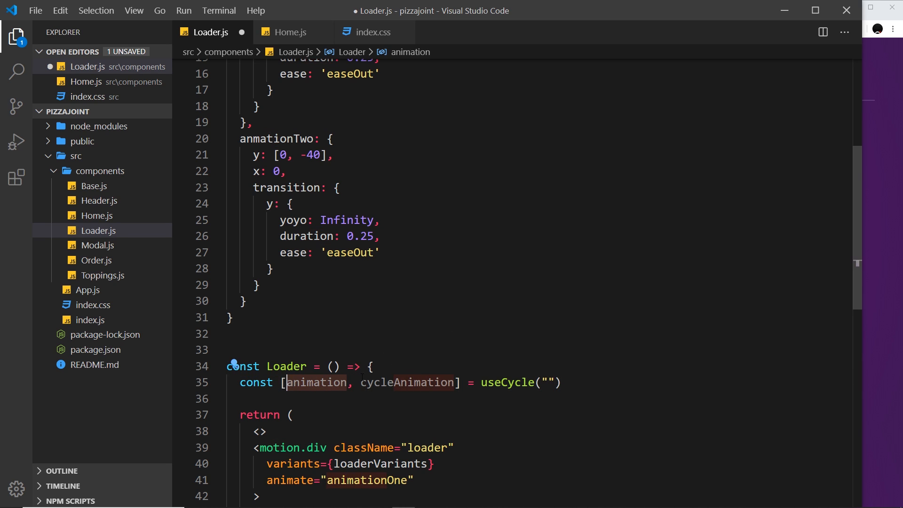
pyautogui.click(545, 383)
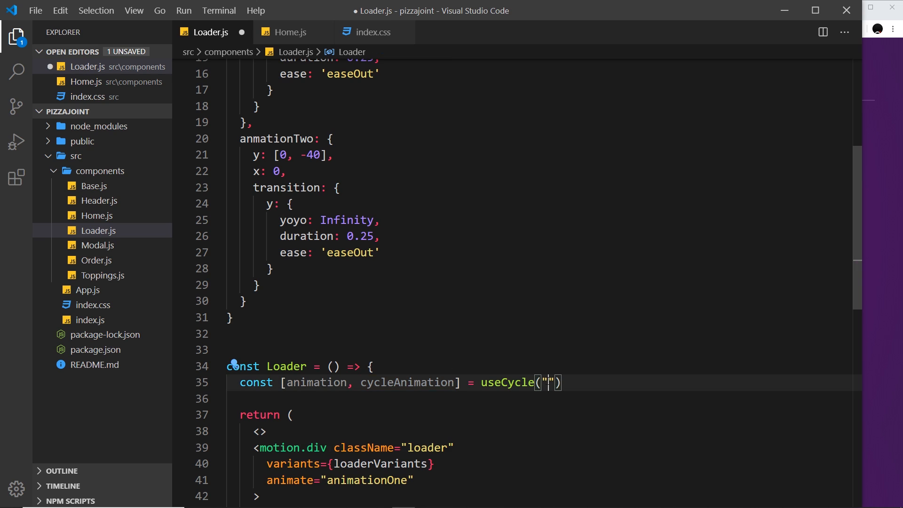
pyautogui.write('an')
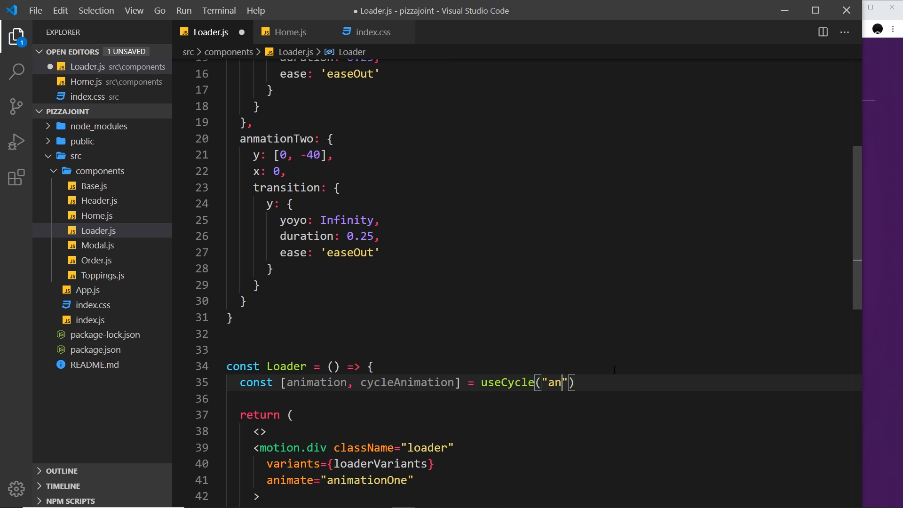
pyautogui.write('imationeOne')
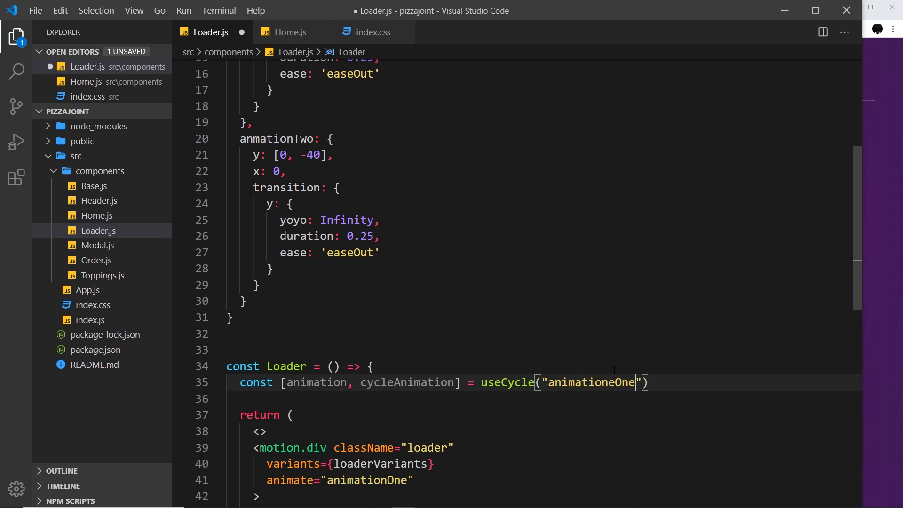
pyautogui.write(',')
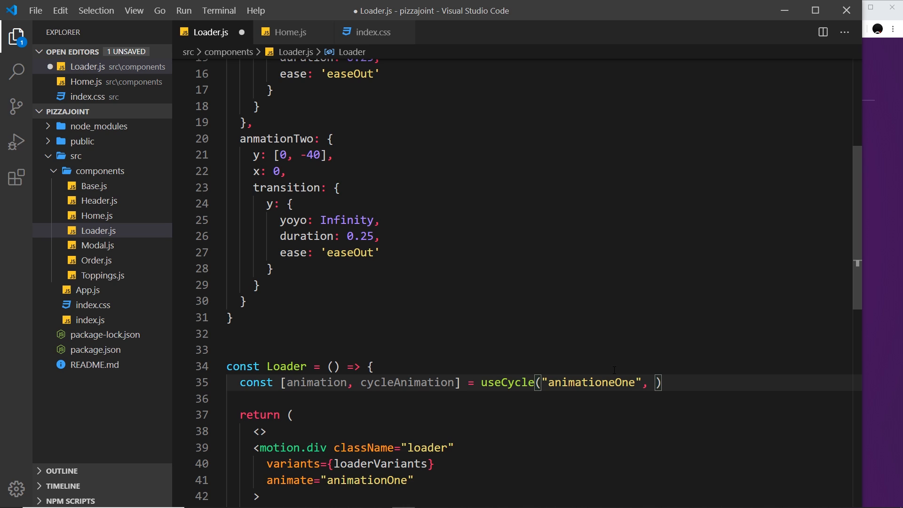
pyautogui.write('"animat"')
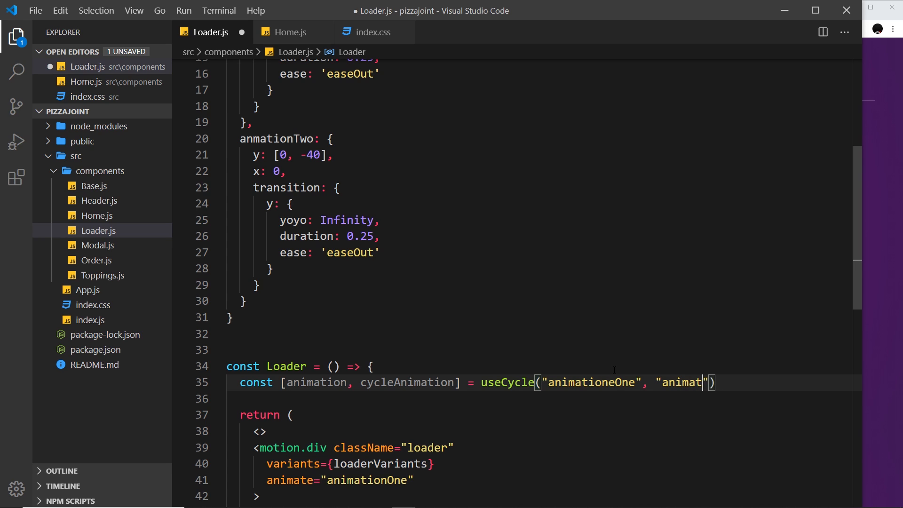
pyautogui.write('ionTwo')
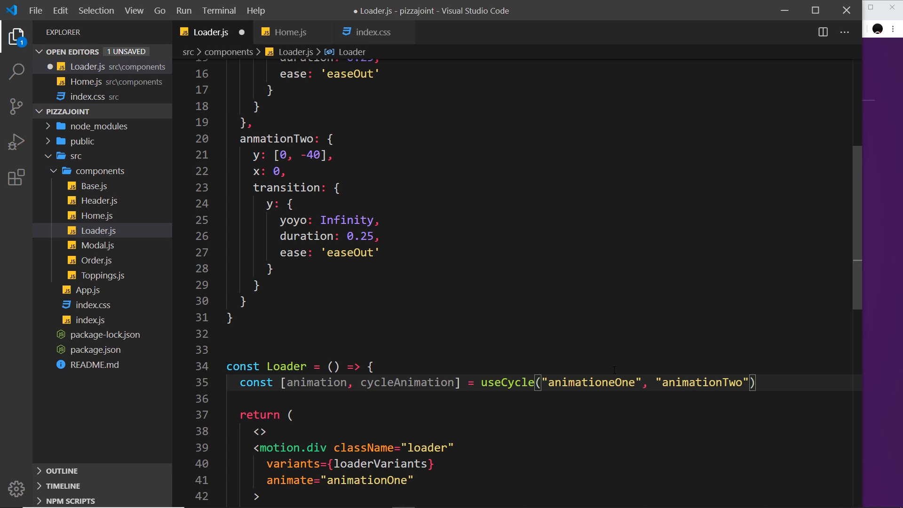
pyautogui.write(',')
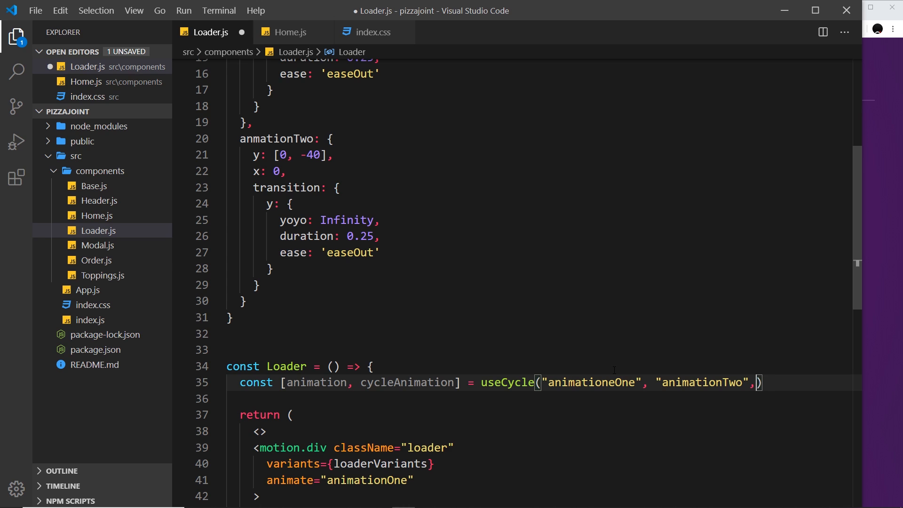
pyautogui.press('Backspace')
pyautogui.write('i')
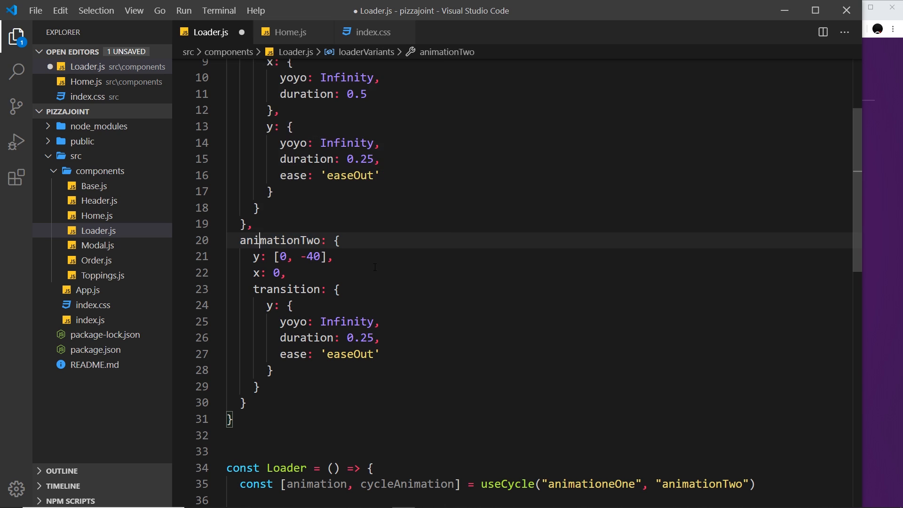
# Fix the name to animationOne and end the useCycle statement with a semicolon
pyautogui.scroll(-3)
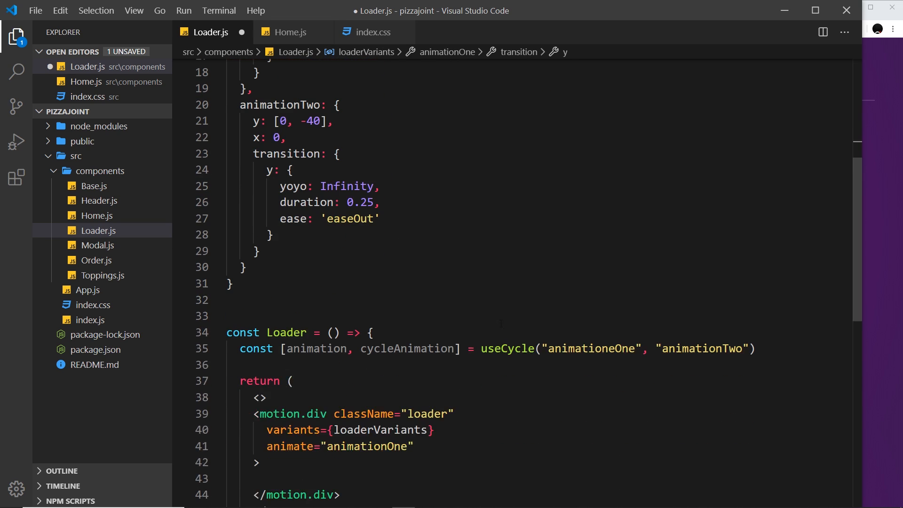
pyautogui.click(555, 348)
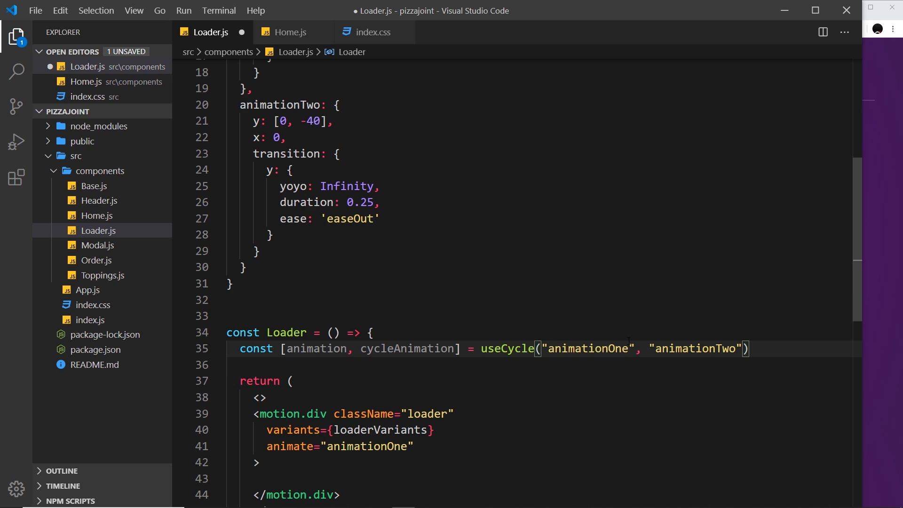
pyautogui.doubleClick(589, 348)
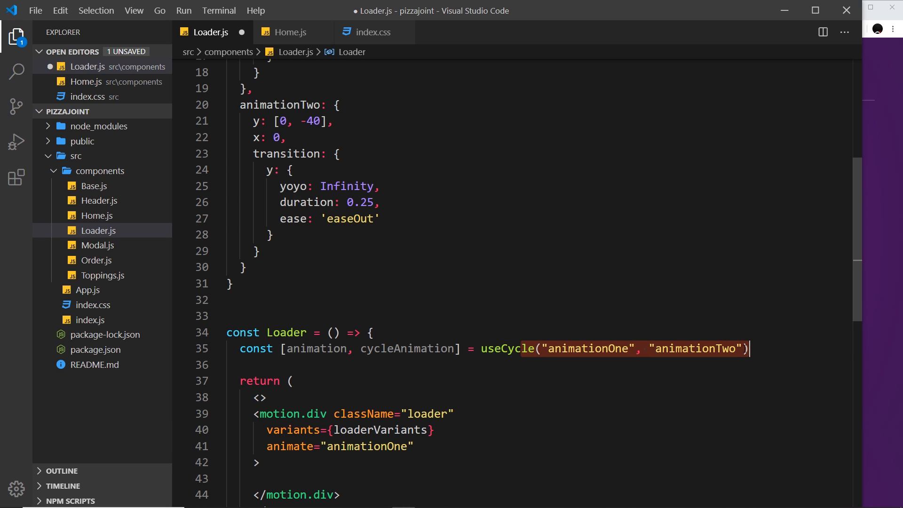
pyautogui.write(',')
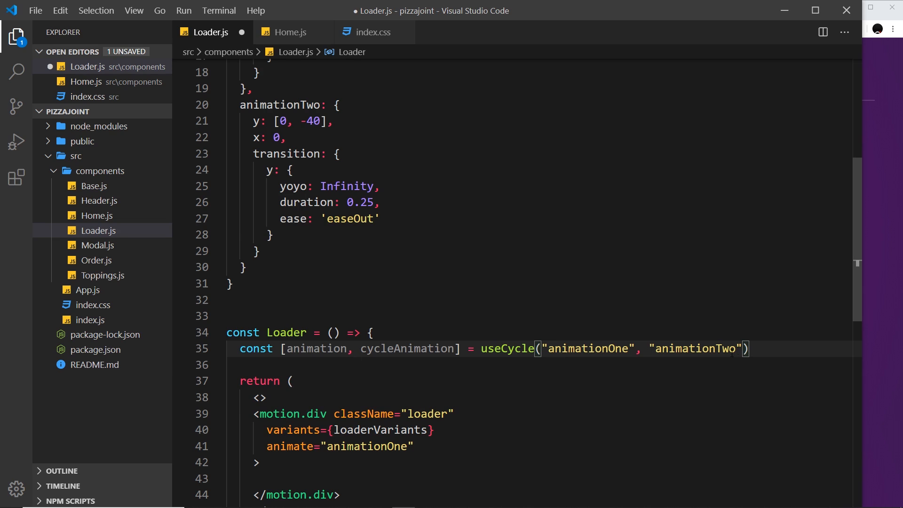
pyautogui.write(';')
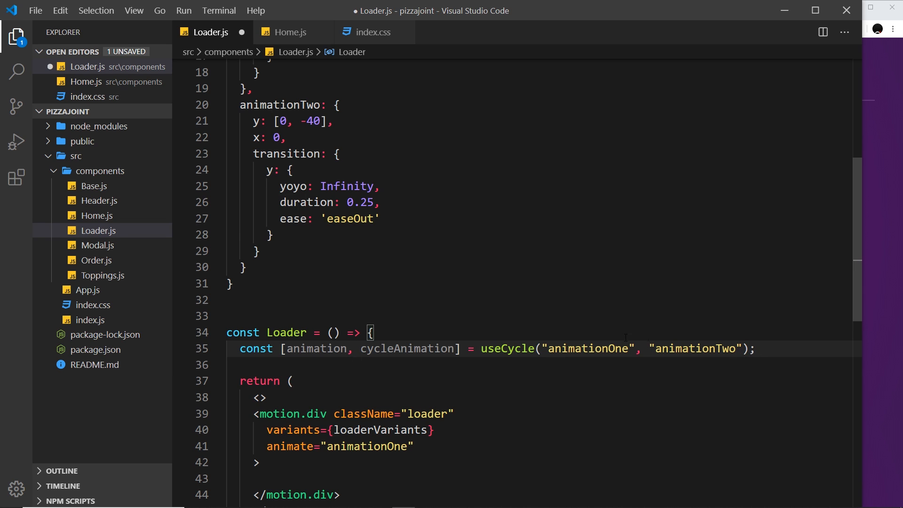
pyautogui.doubleClick(407, 348)
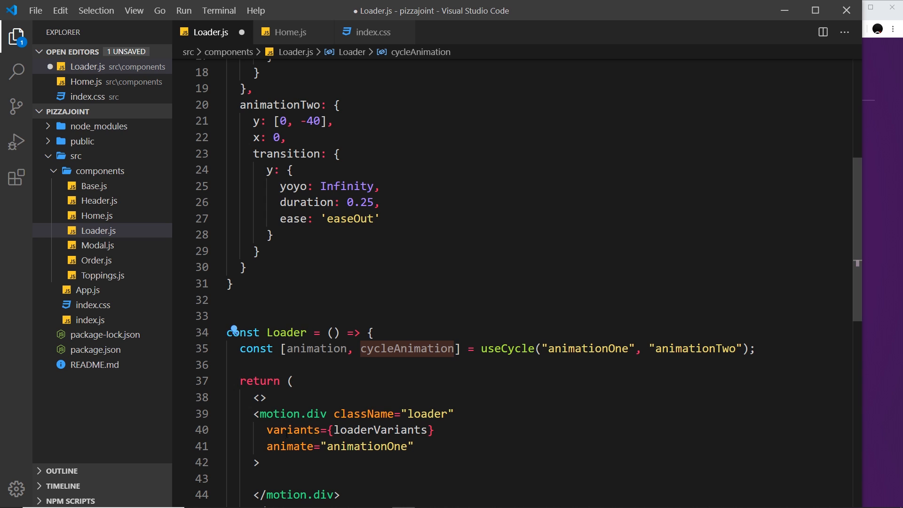
pyautogui.scroll(-3)
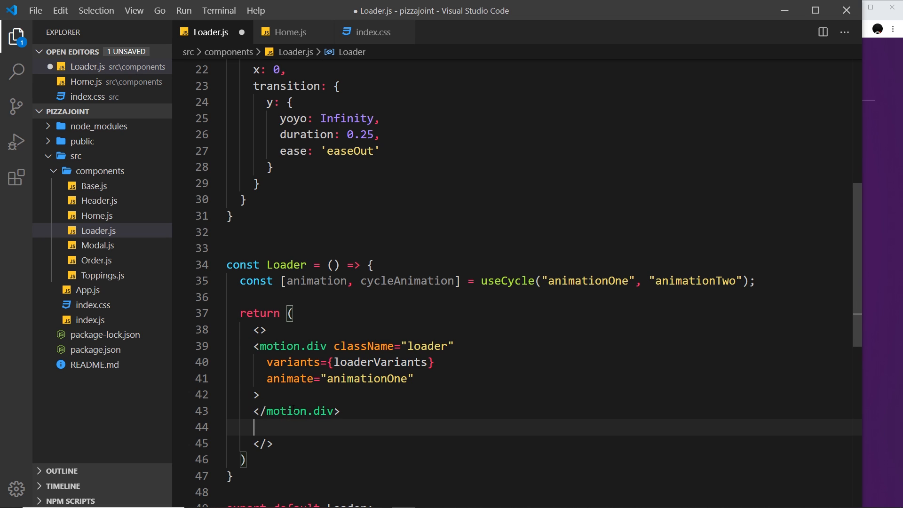
# Add a div below motion.div whose onClick calls cycleAnimation()
pyautogui.write('<')
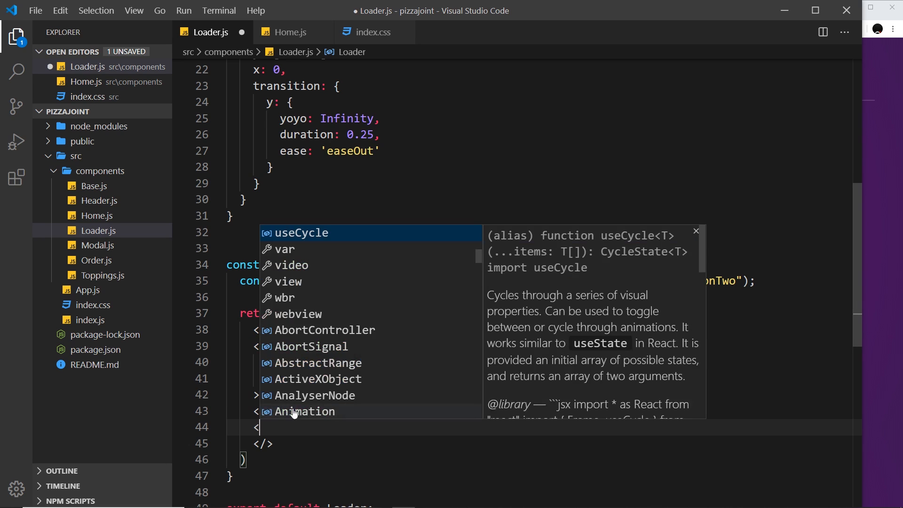
pyautogui.write('div')
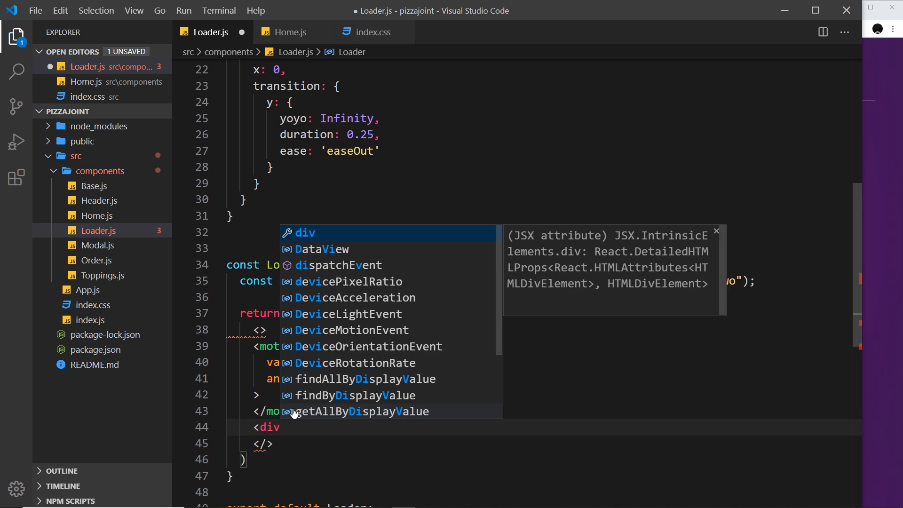
pyautogui.write('o></div>')
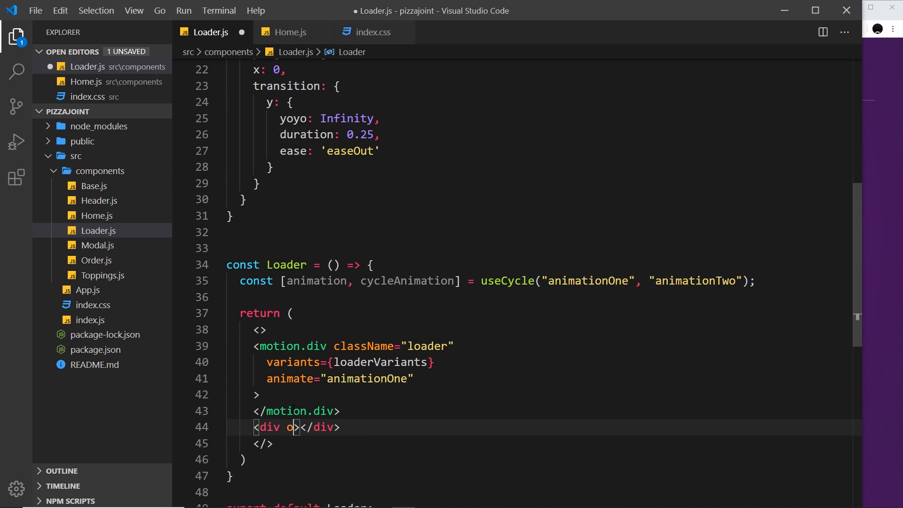
pyautogui.write('nClick={}')
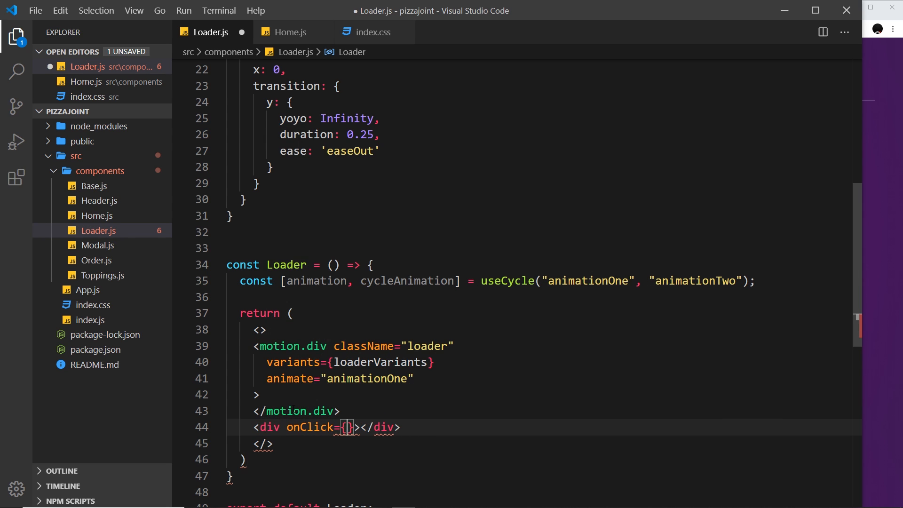
pyautogui.write('() =>')
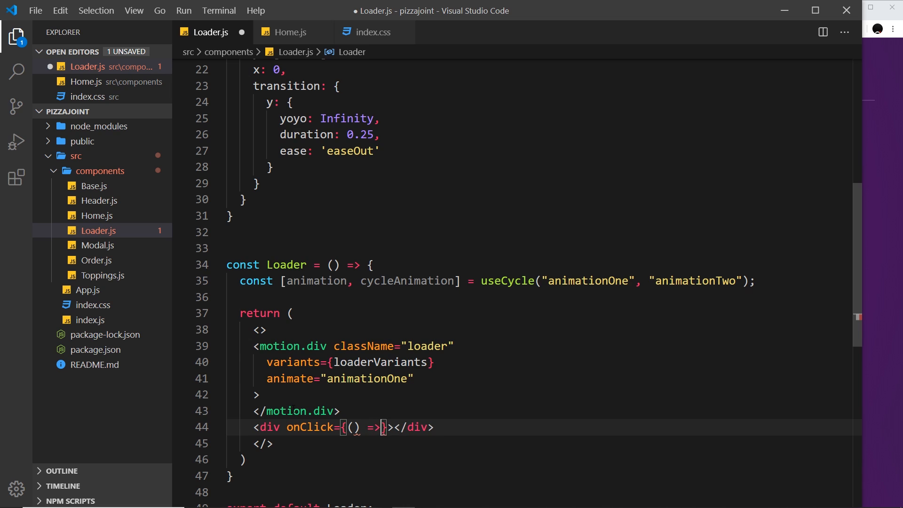
pyautogui.write('c')
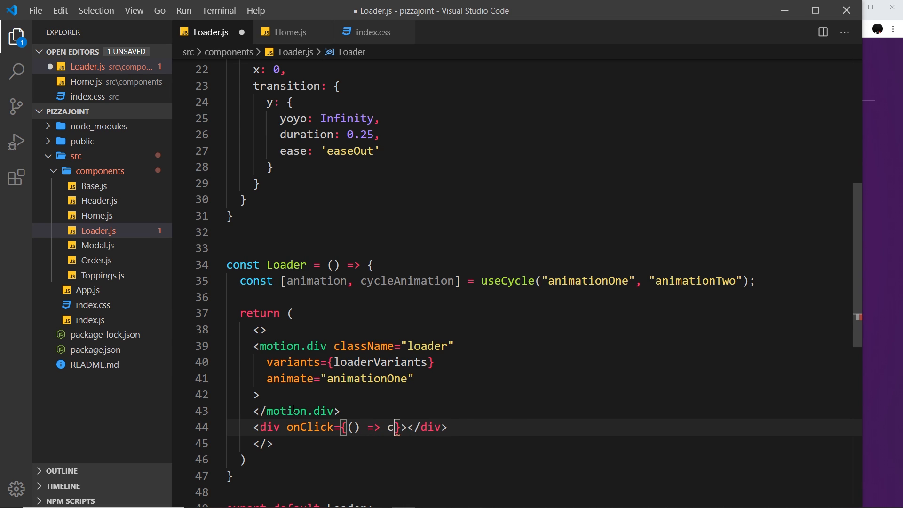
pyautogui.write('ycleAnimation')
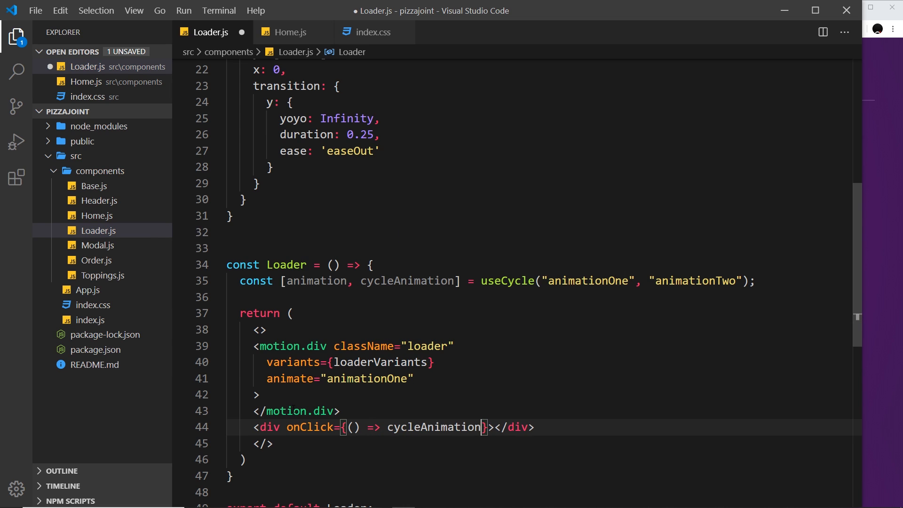
pyautogui.write('()')
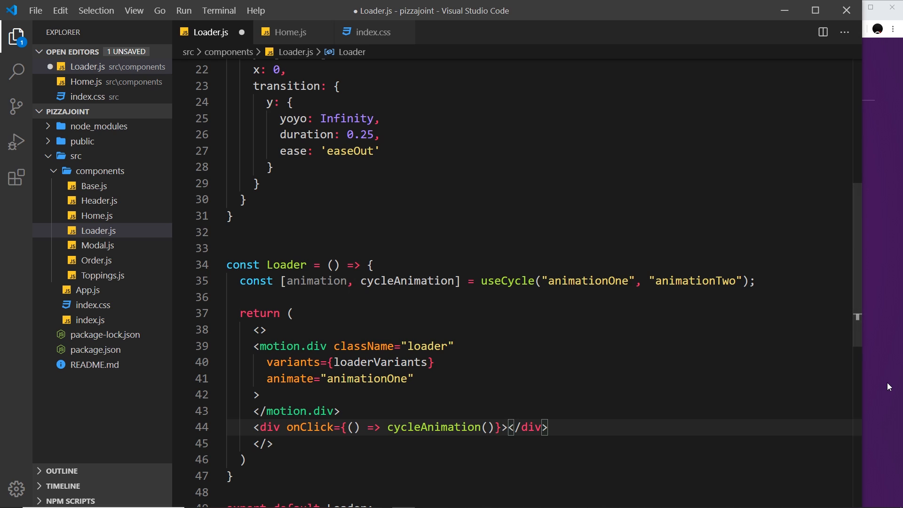
# Label the new div 'Cycle Loader'
pyautogui.write('Change L')
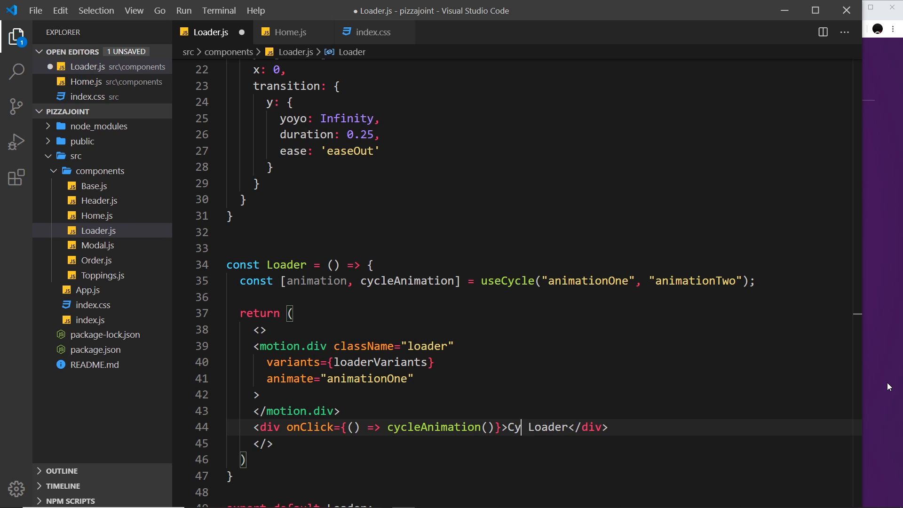
pyautogui.write('cle')
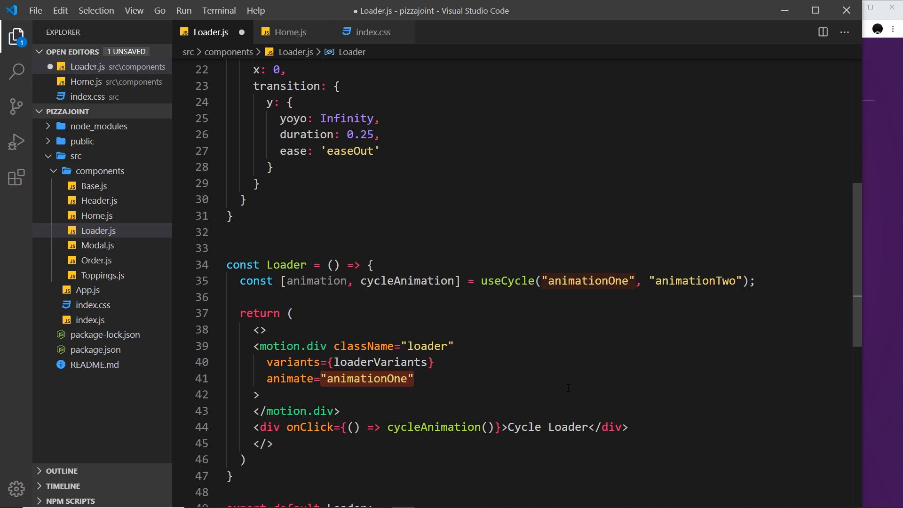
# Set the motion.div animate prop to {animation} and save Loader.js
pyautogui.write('{anima')
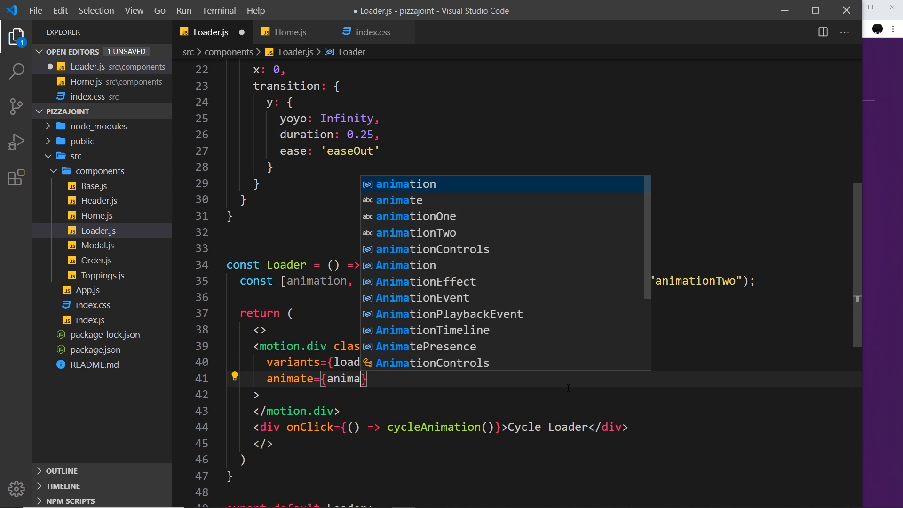
pyautogui.press('Tab')
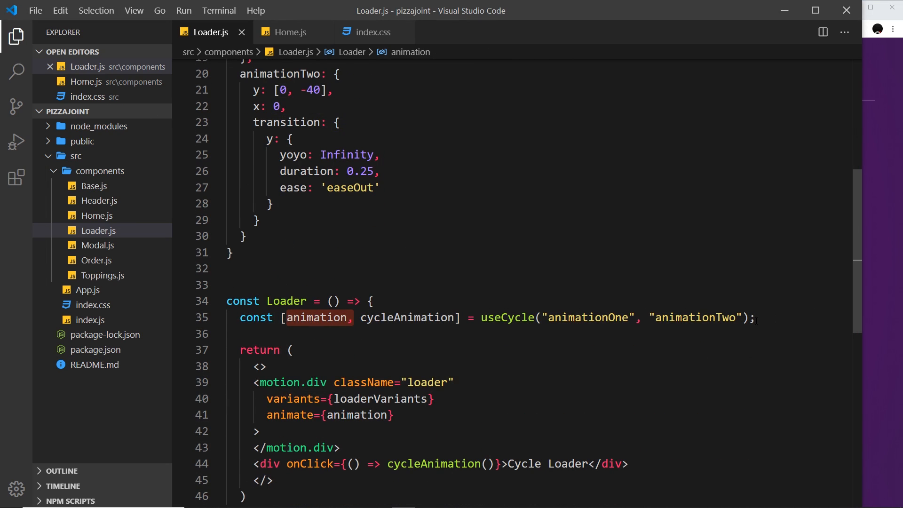
pyautogui.click(697, 317)
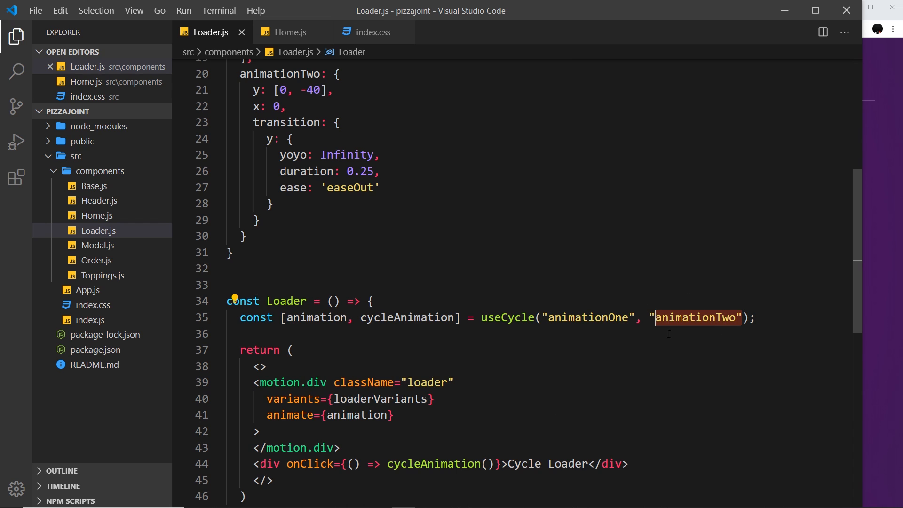